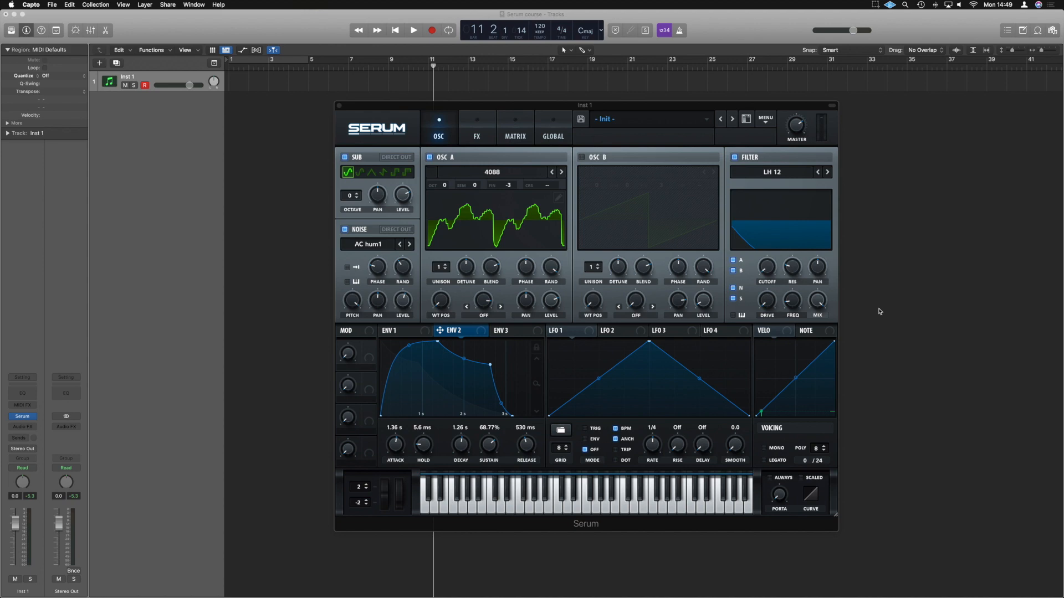
mouse_move(561, 338)
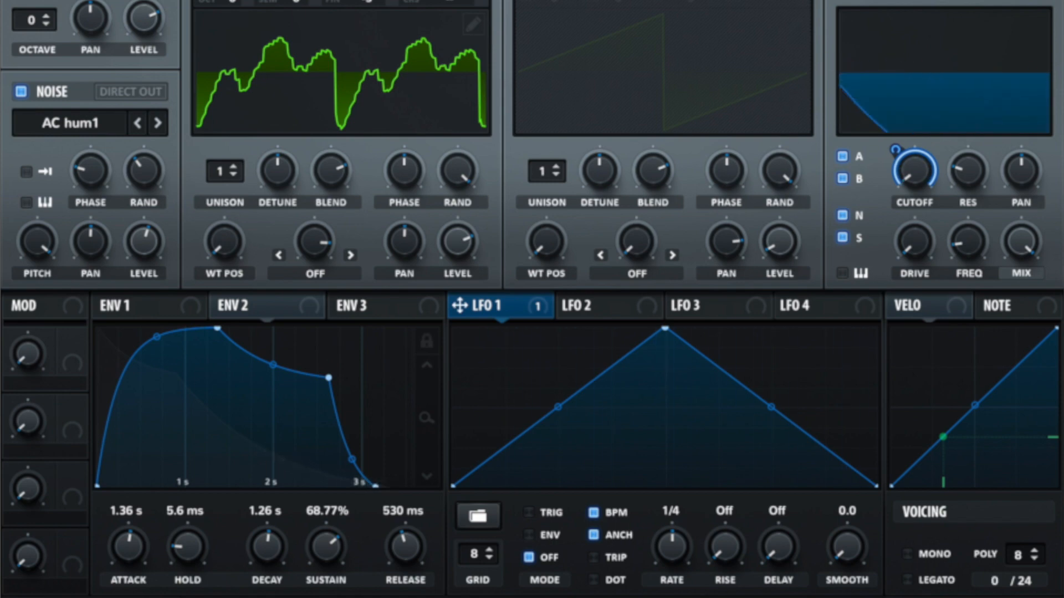
mouse_move(595, 507)
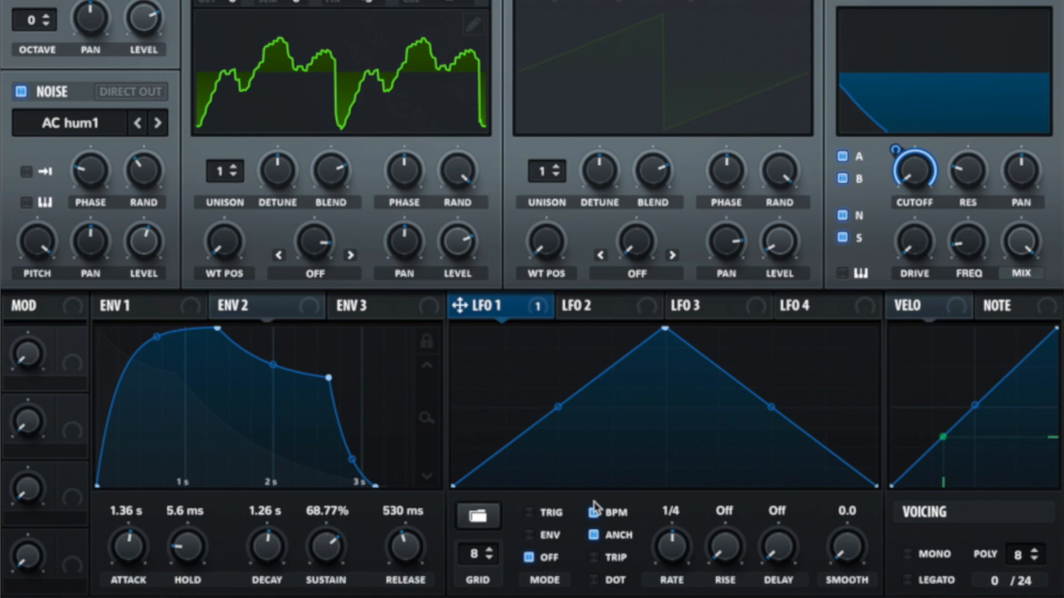
mouse_move(593, 512)
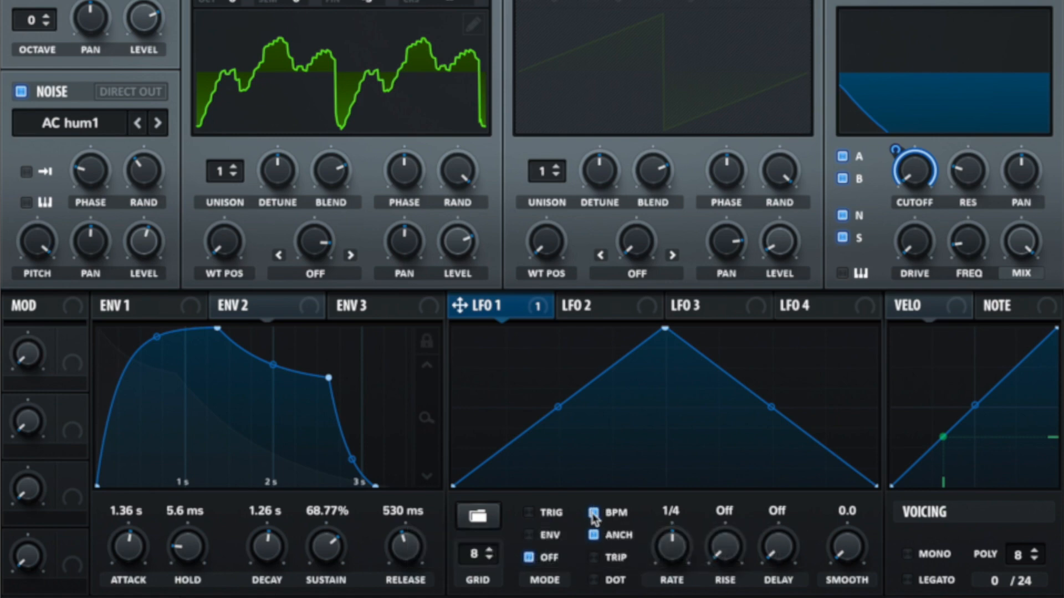
left_click(595, 512)
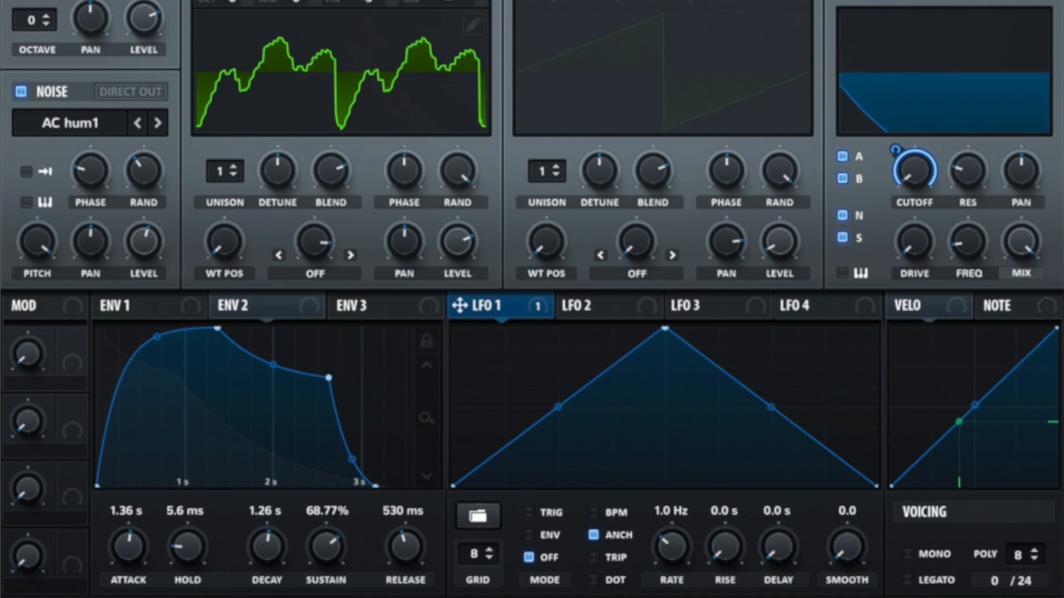
mouse_move(597, 526)
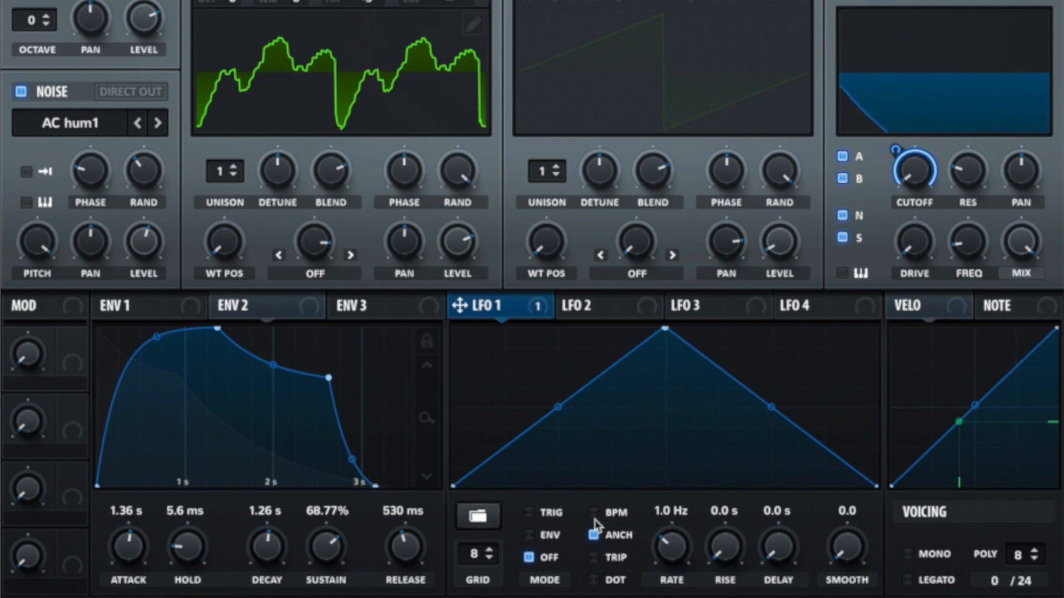
left_click(592, 511)
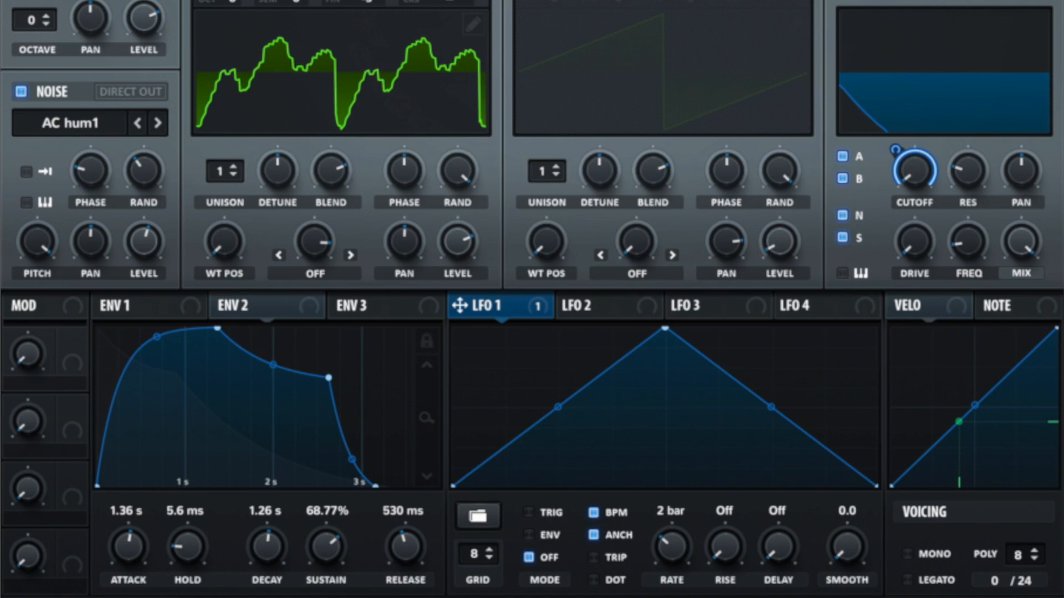
mouse_move(727, 558)
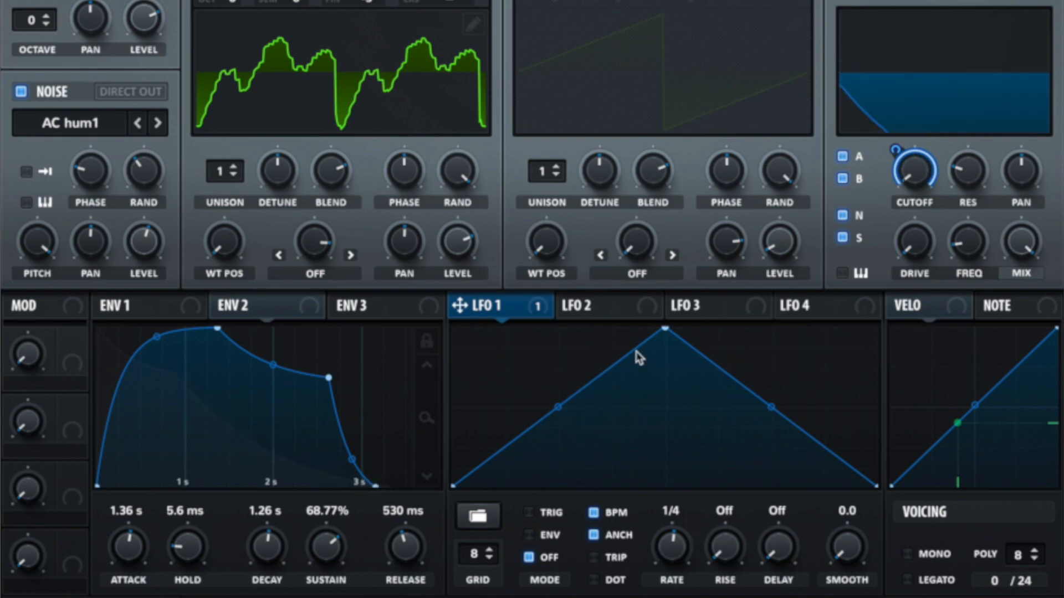
mouse_move(704, 466)
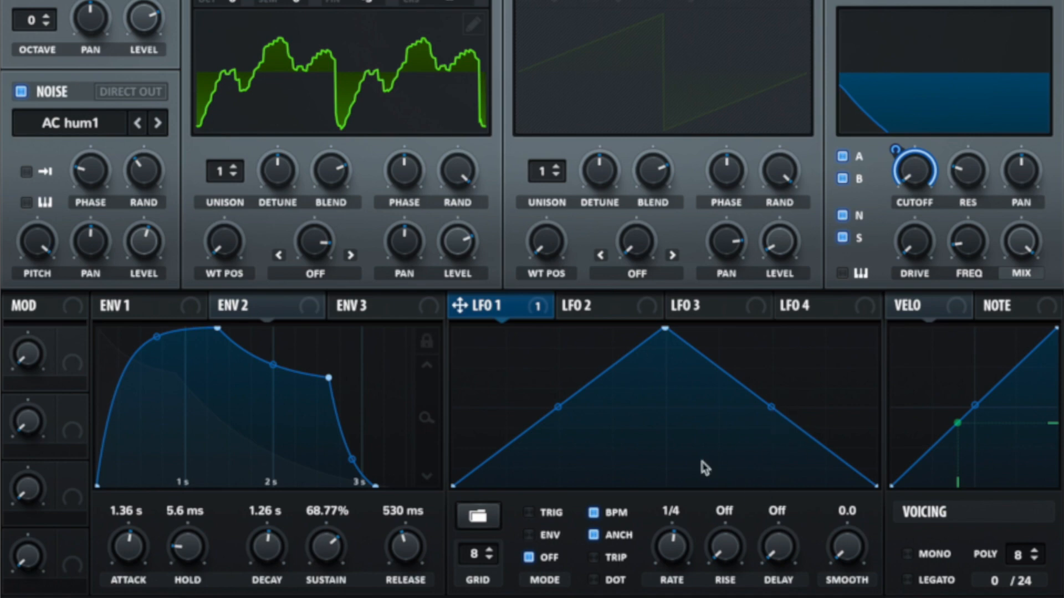
mouse_move(477, 515)
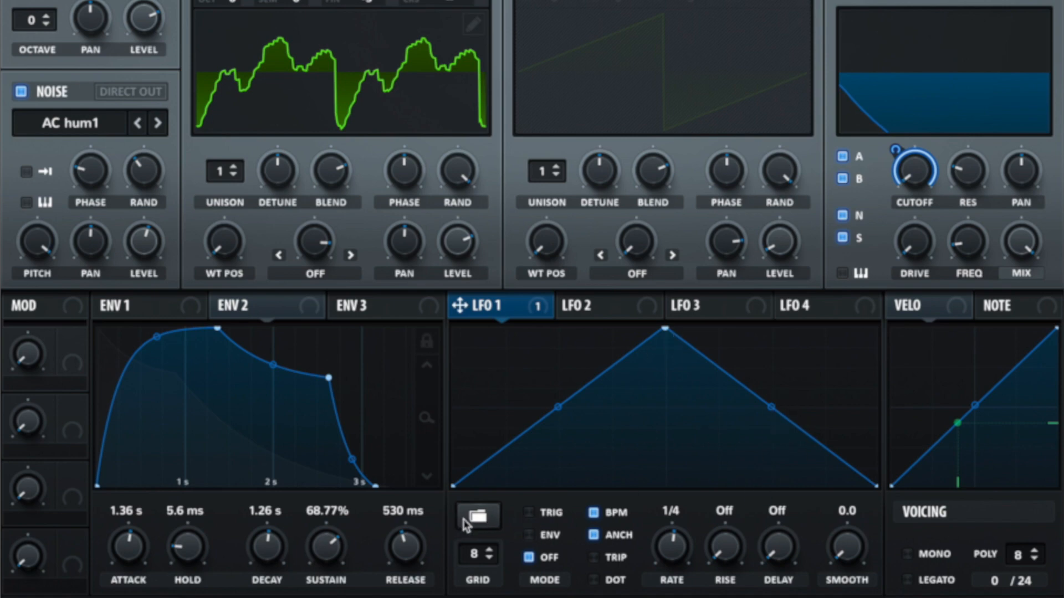
Load a smooth, sine-like preset shape into LFO 1 from the LFO folder menu
left_click(477, 516)
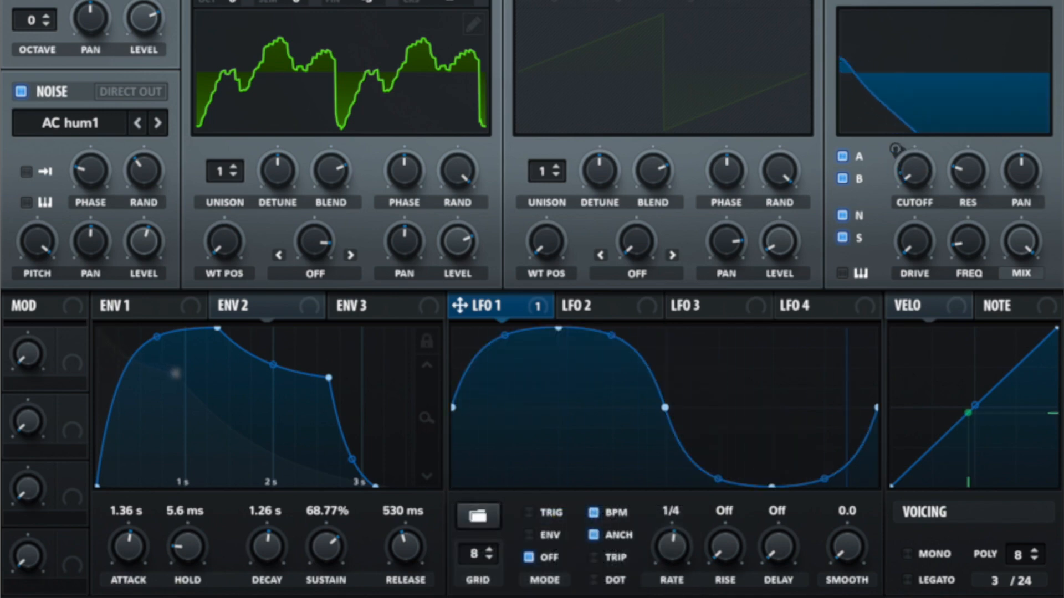
mouse_move(564, 344)
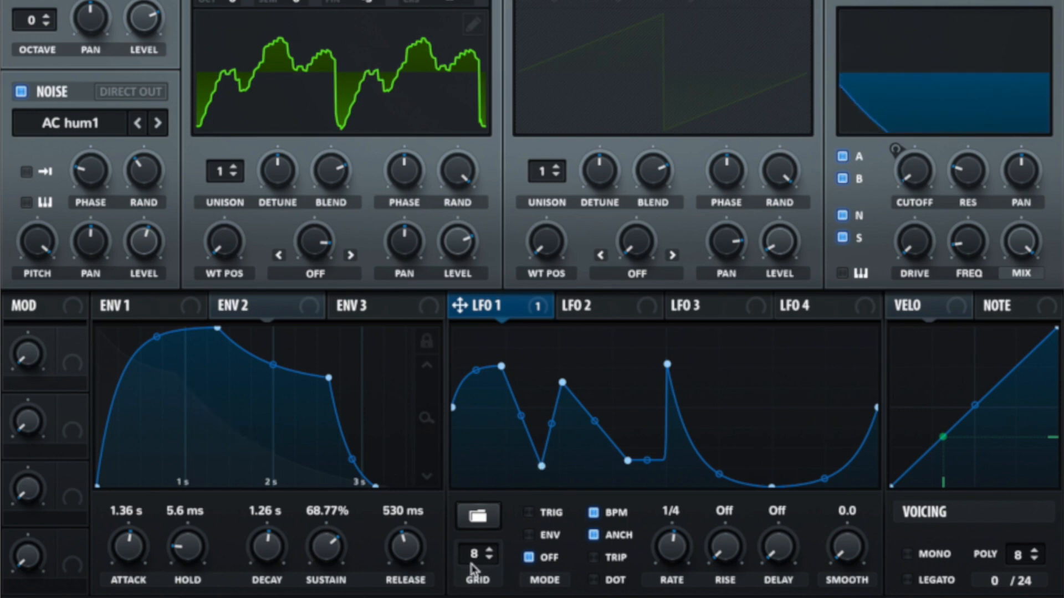
Raise the LFO 1 grid from 8 to 16 steps
left_click(475, 553)
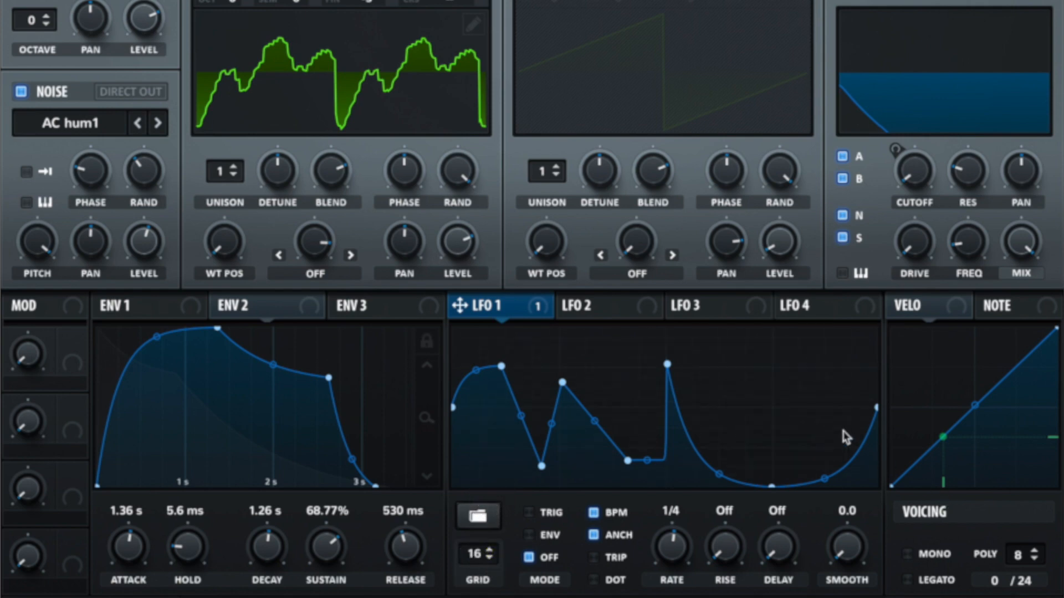
mouse_move(722, 377)
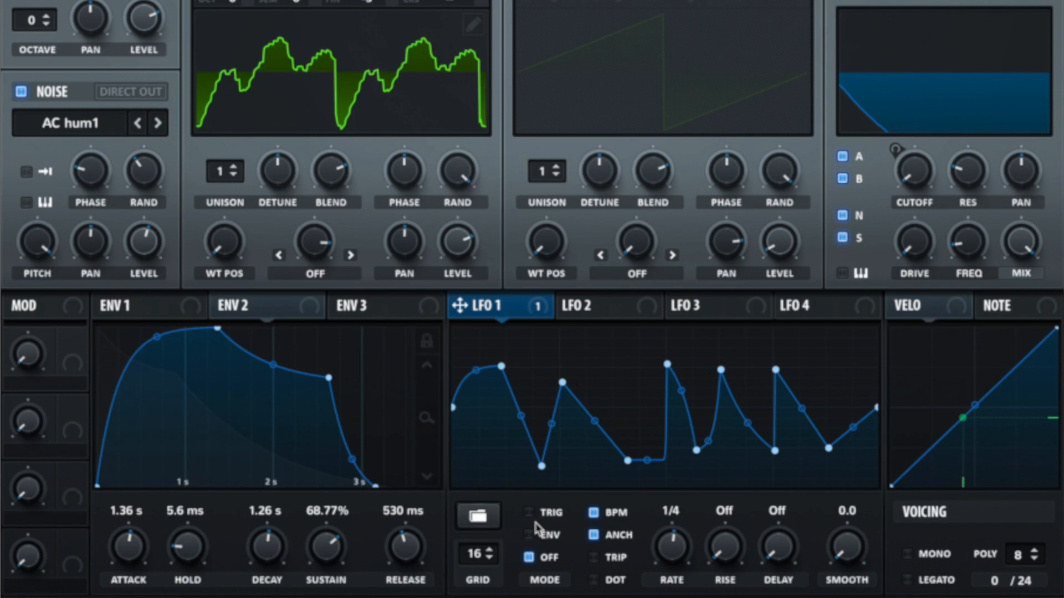
mouse_move(536, 530)
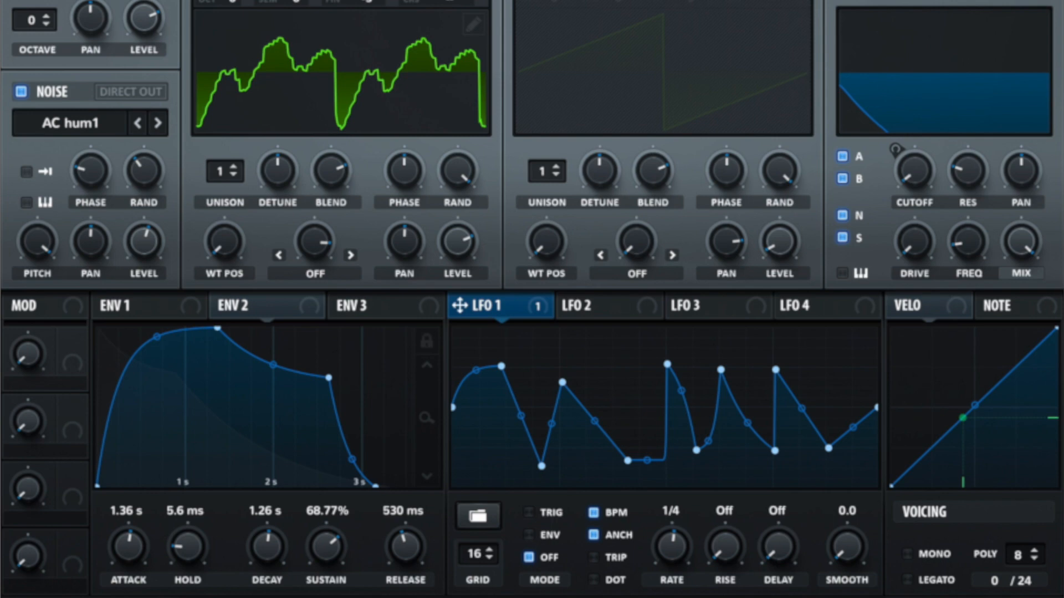
left_click(527, 511)
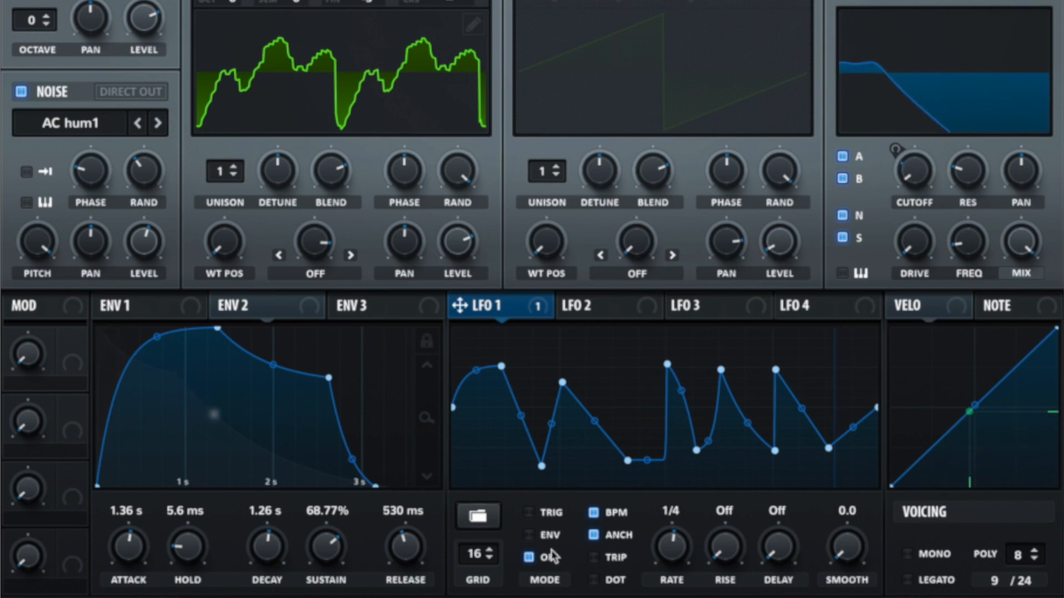
left_click(528, 534)
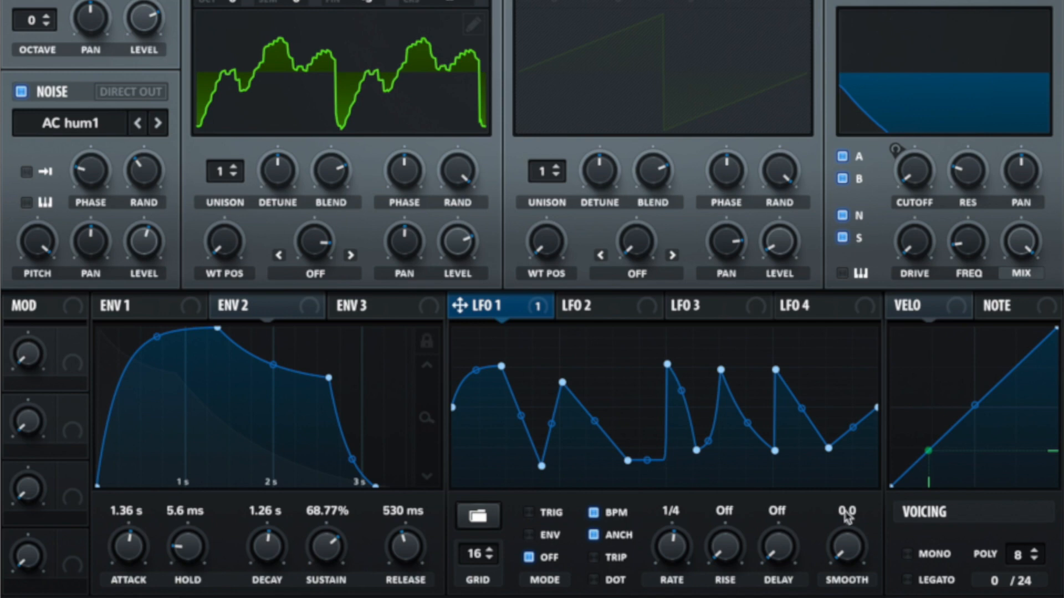
mouse_move(847, 517)
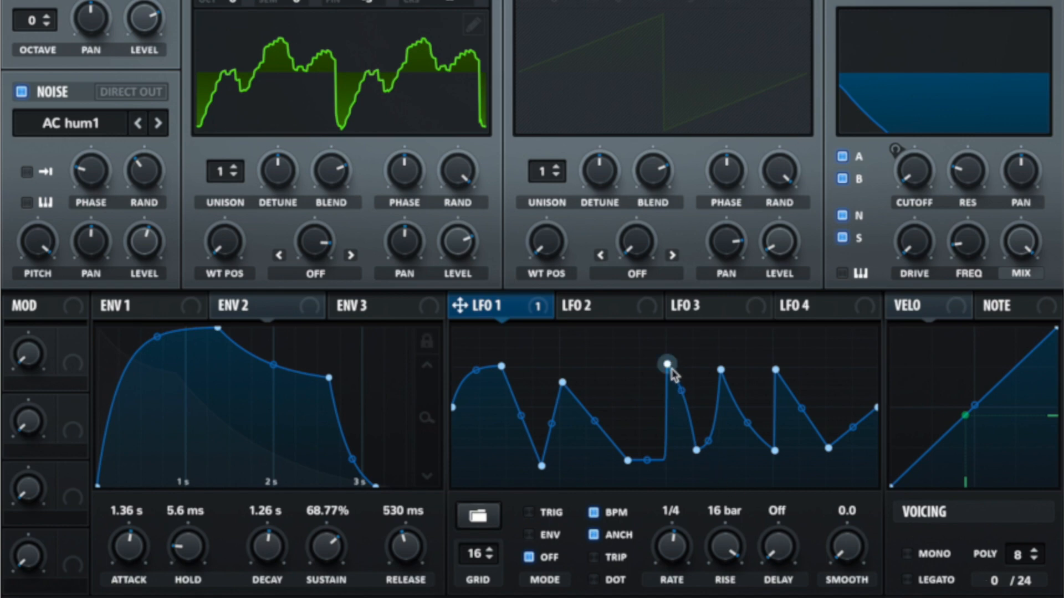
mouse_move(678, 383)
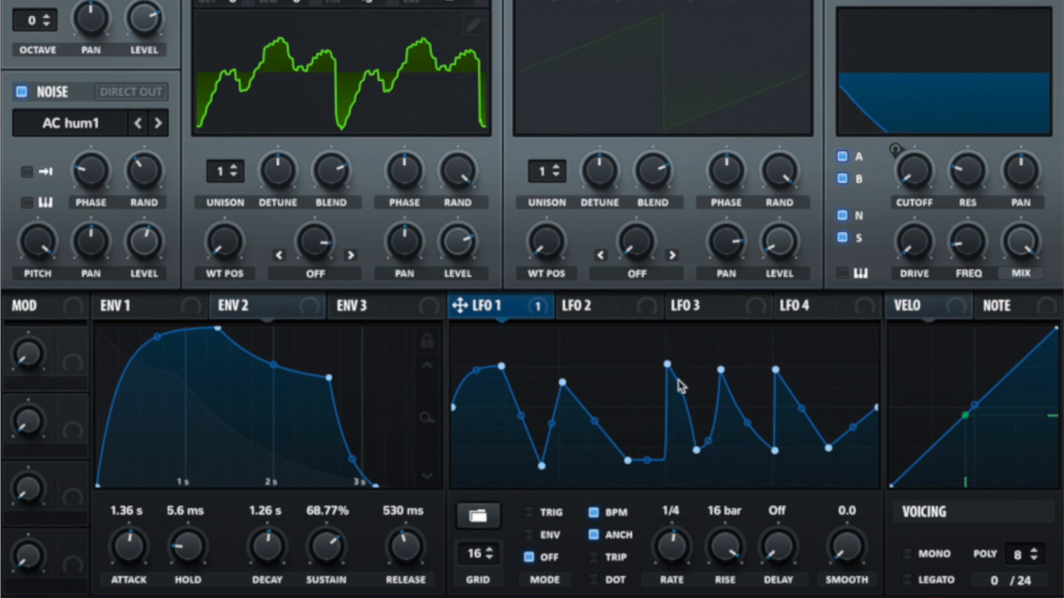